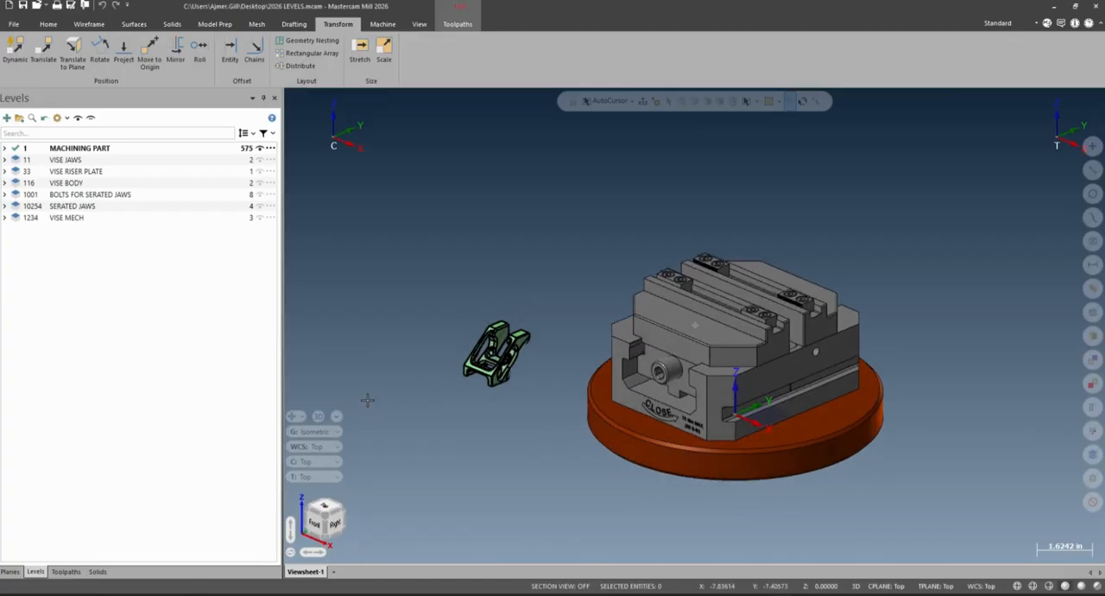
mouse_move(128, 335)
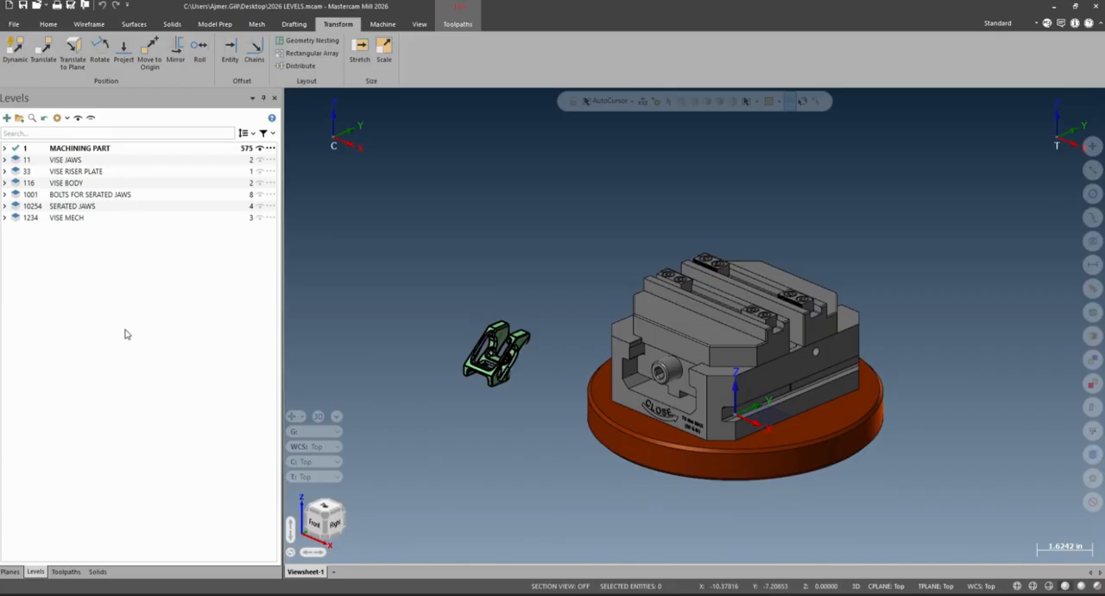
mouse_move(145, 361)
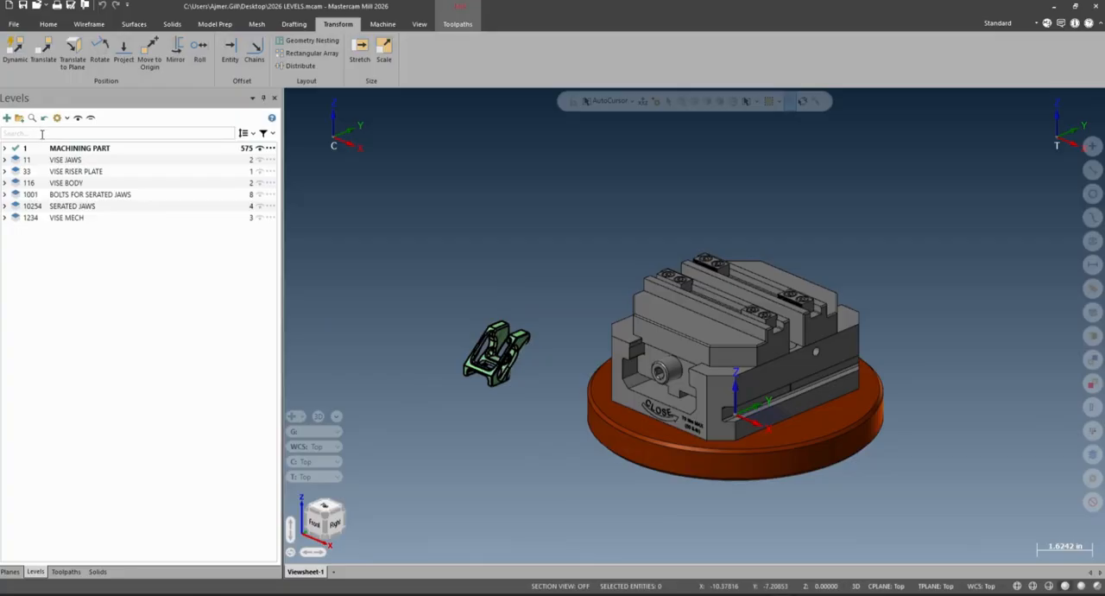
- Try the level name filter with JAW and SERA, then clear it to list every level
type("HA")
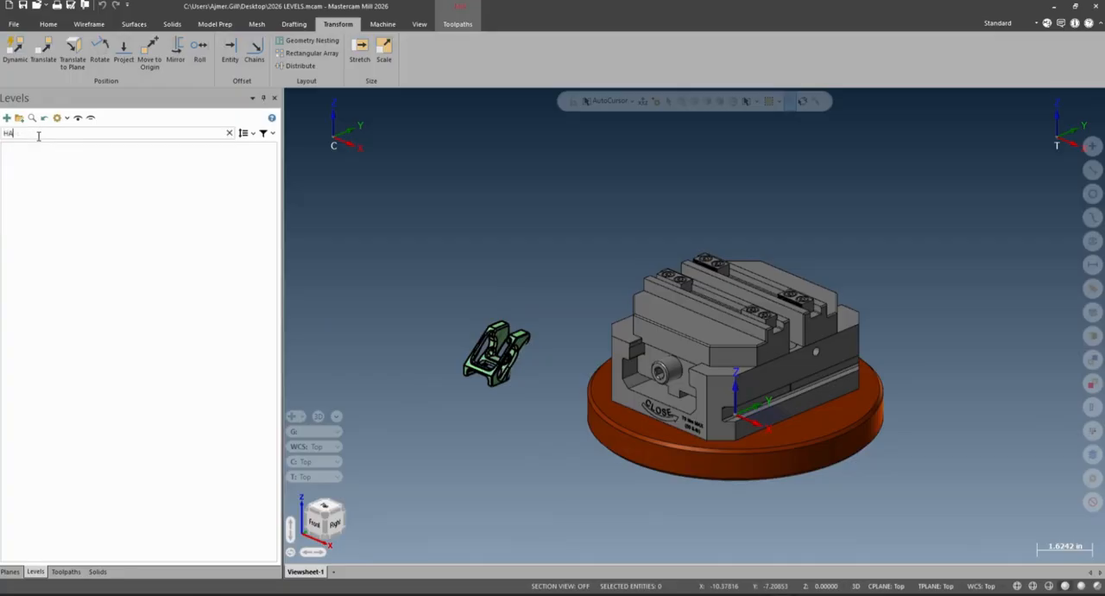
type("JAW")
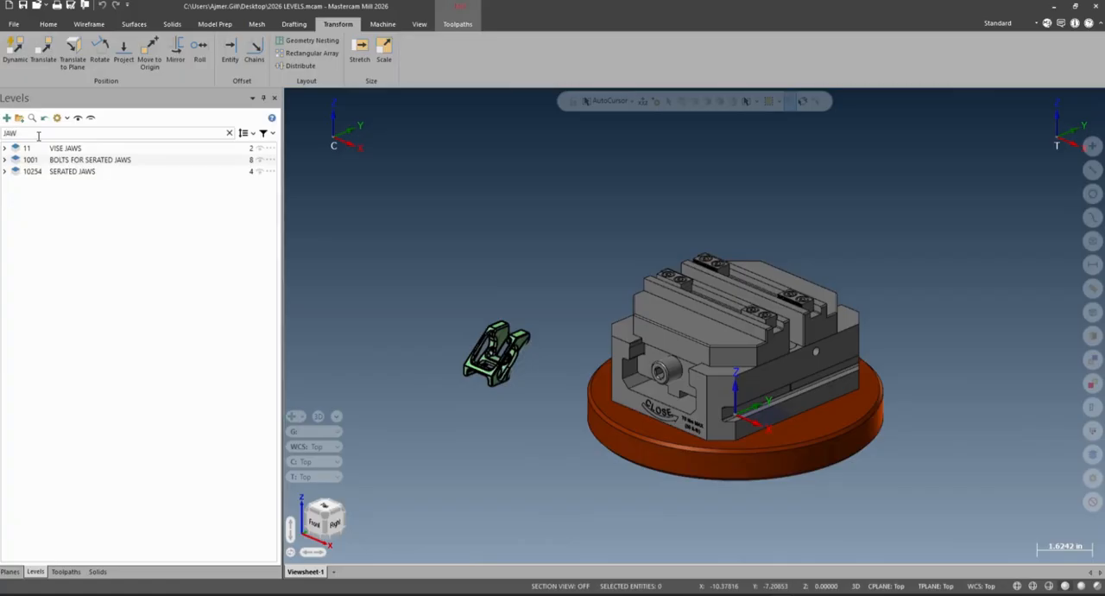
left_click(228, 131)
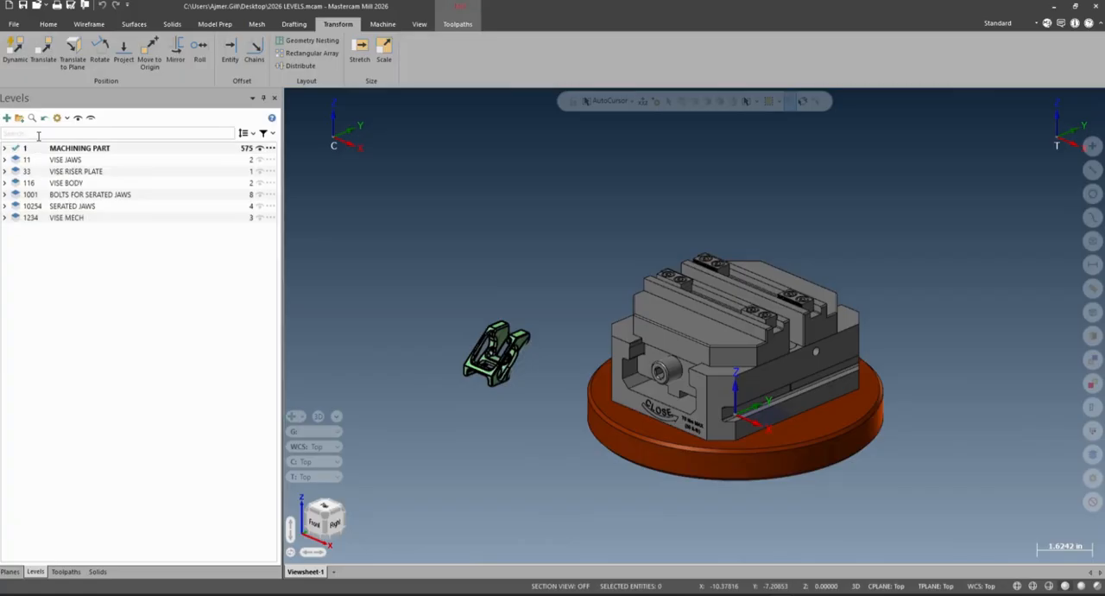
type("SERA")
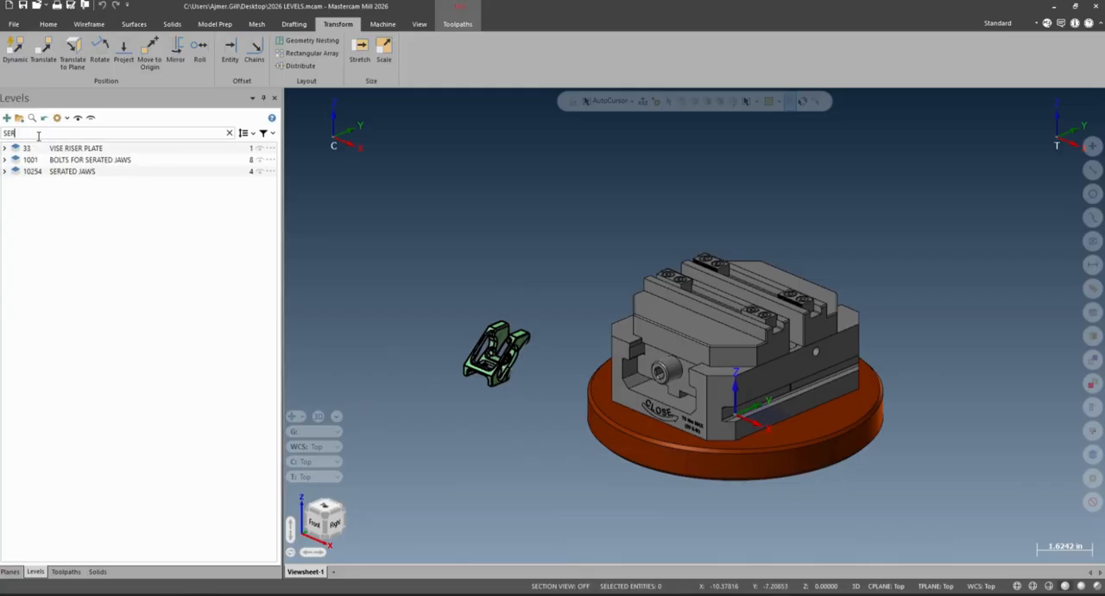
left_click(228, 131)
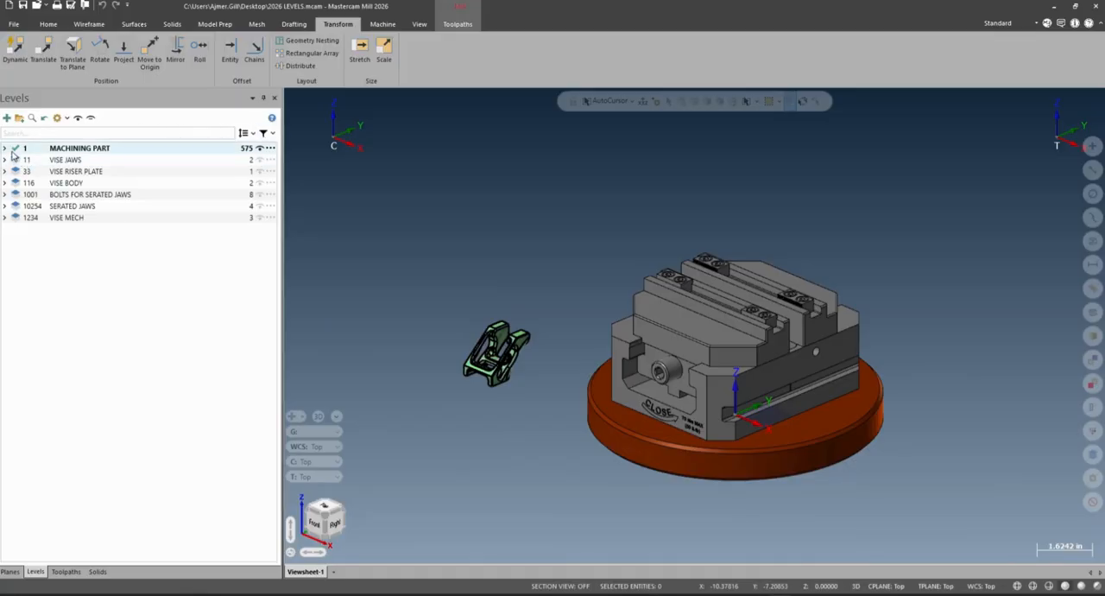
- Expand MACHINING PART and select its arc, line and spline wireframe geometry
left_click(5, 149)
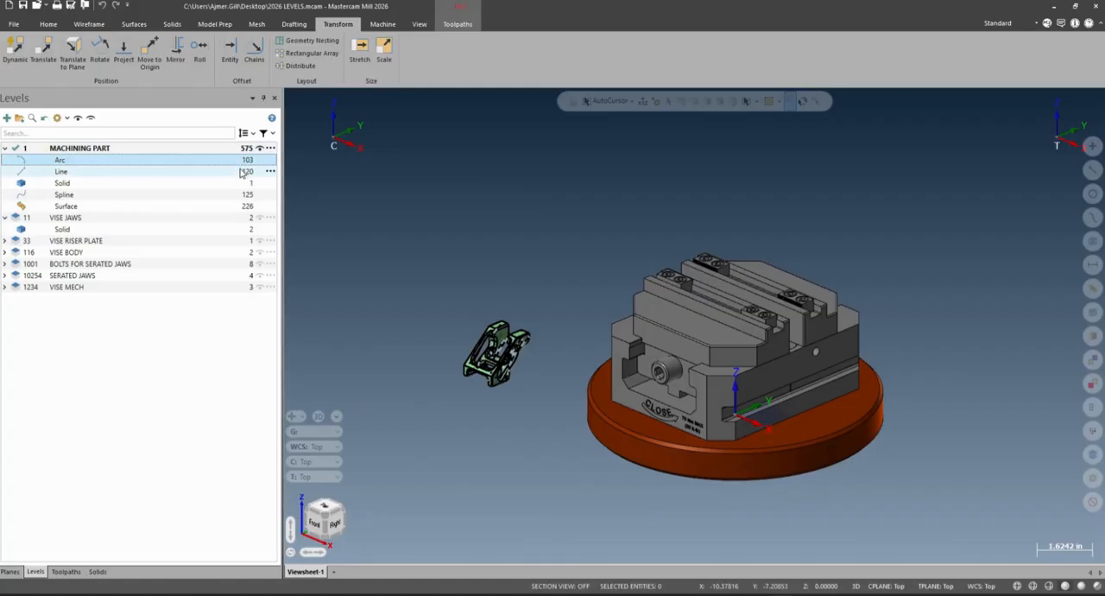
left_click(66, 206)
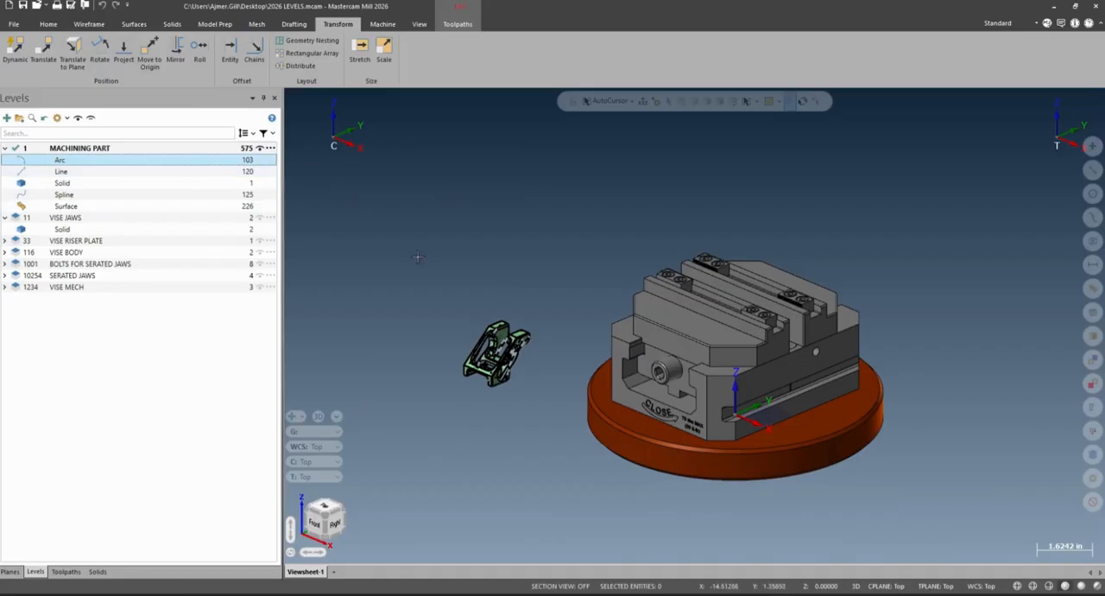
left_click(62, 183)
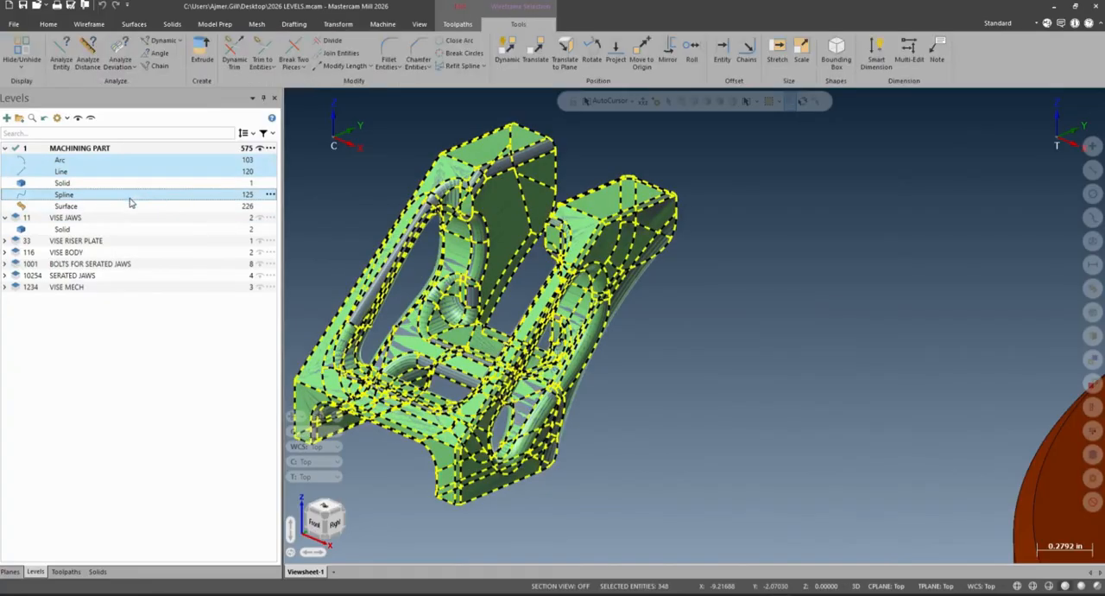
- Move the wireframe to level 10001 WIREFRAME and the surfaces to level 10002 SURFACE
left_click(339, 24)
type("WFRAME")
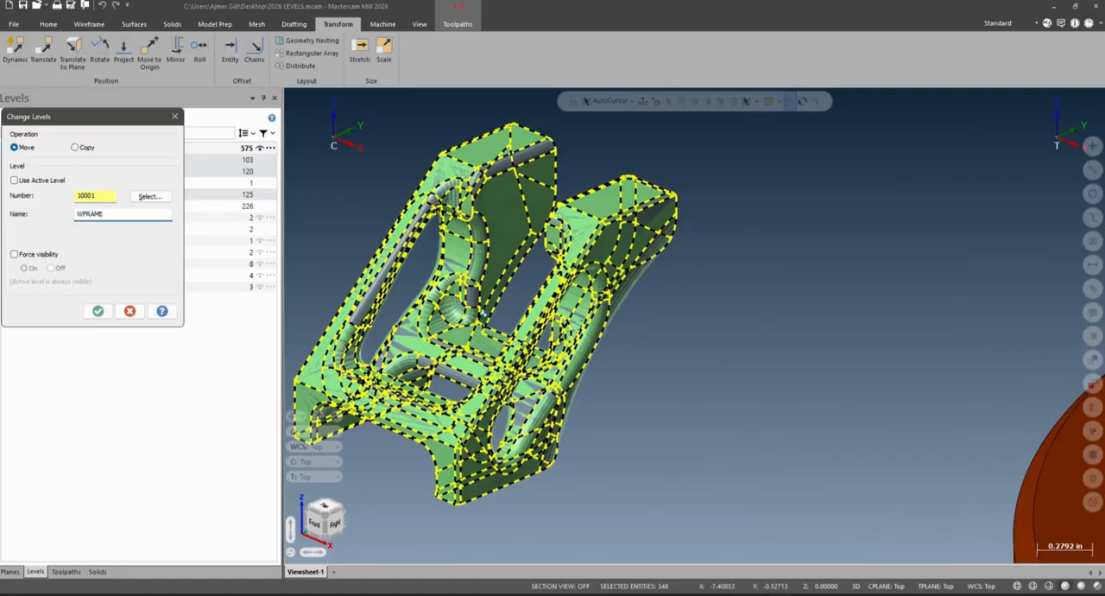
left_click(96, 311)
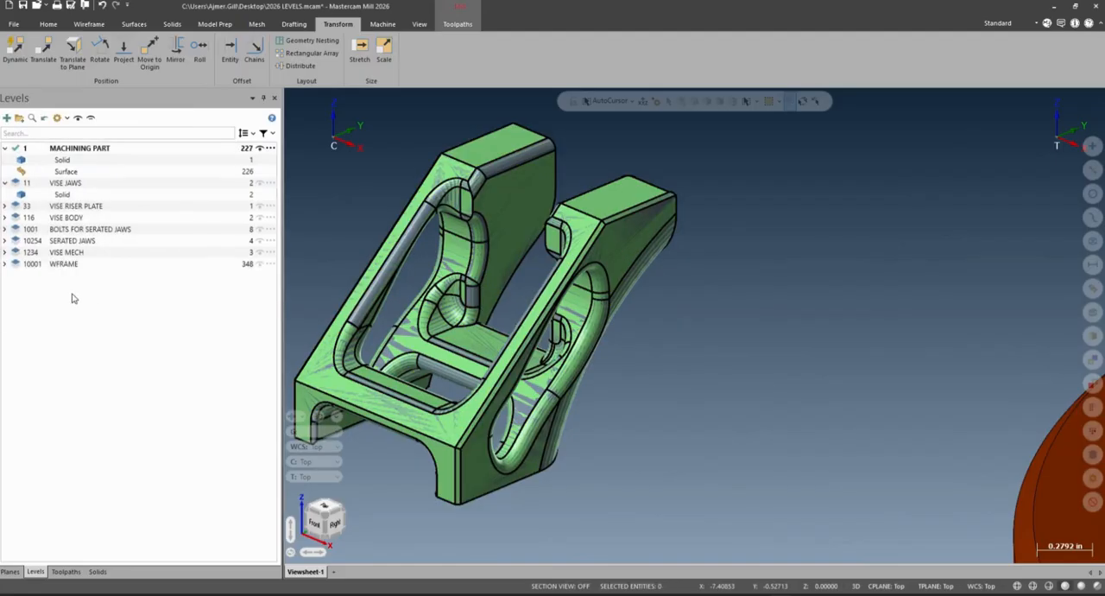
left_click(77, 205)
type("SURFACE")
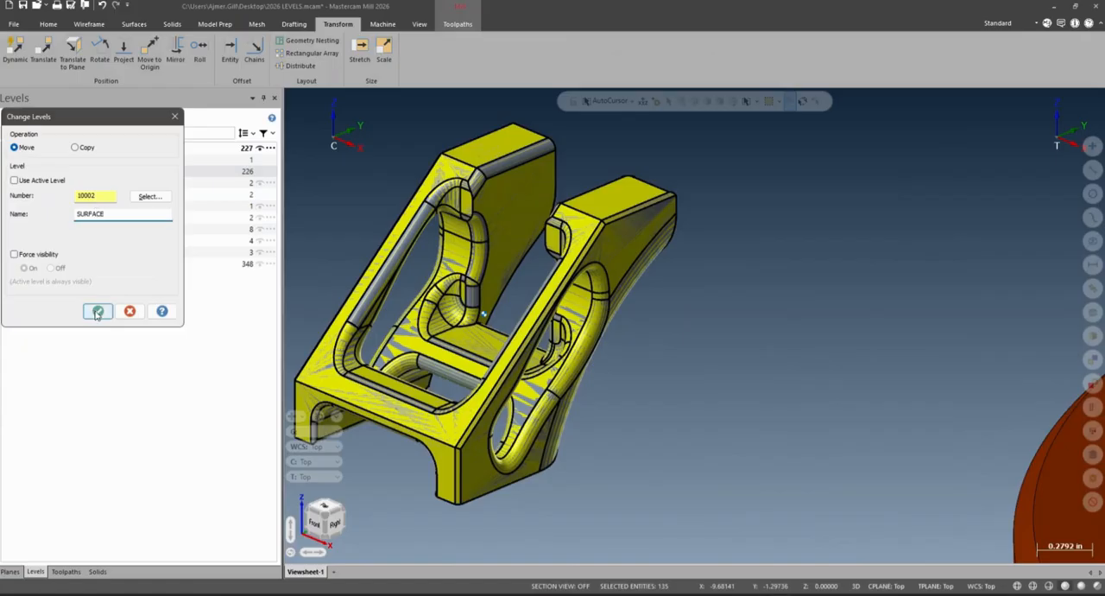
left_click(96, 311)
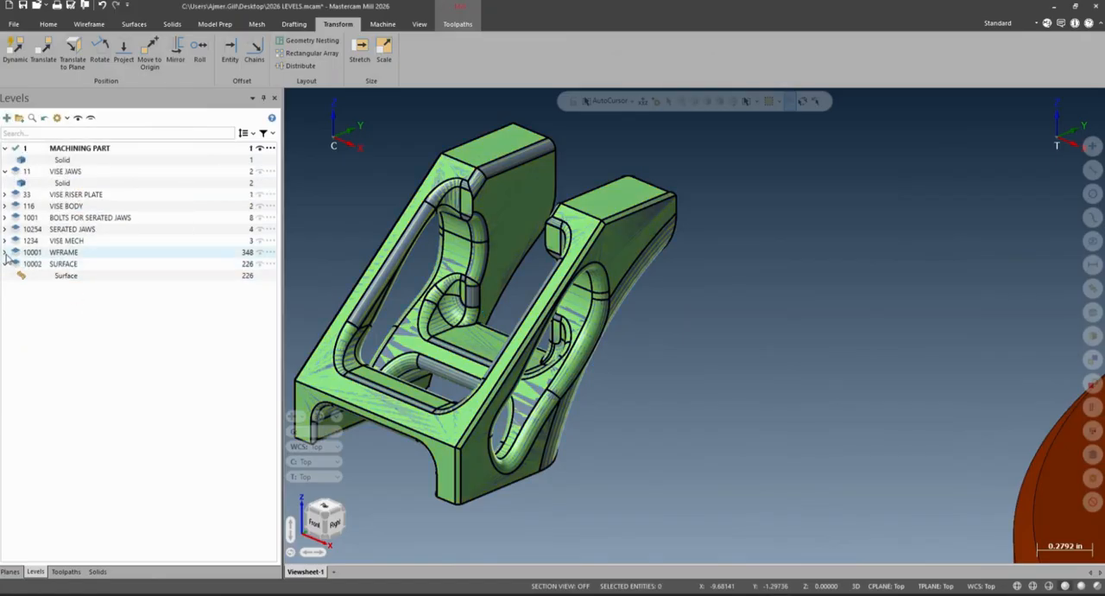
left_click(6, 252)
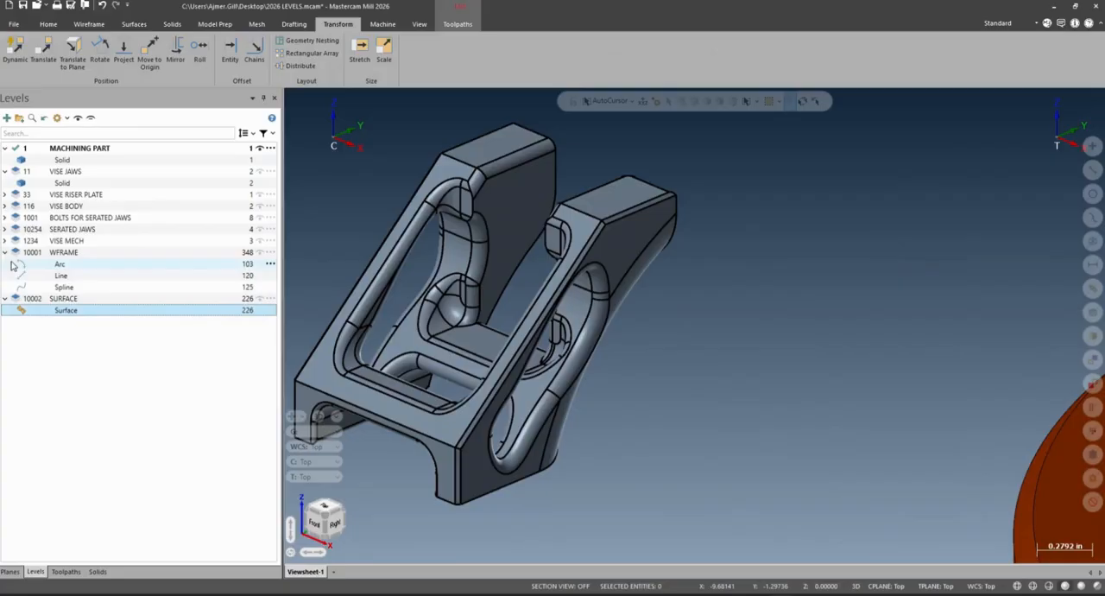
- Create group PART TO MACHINE holding the MACHINING PART, WIREFRAME and SURFACE levels, collapsed
left_click(5, 253)
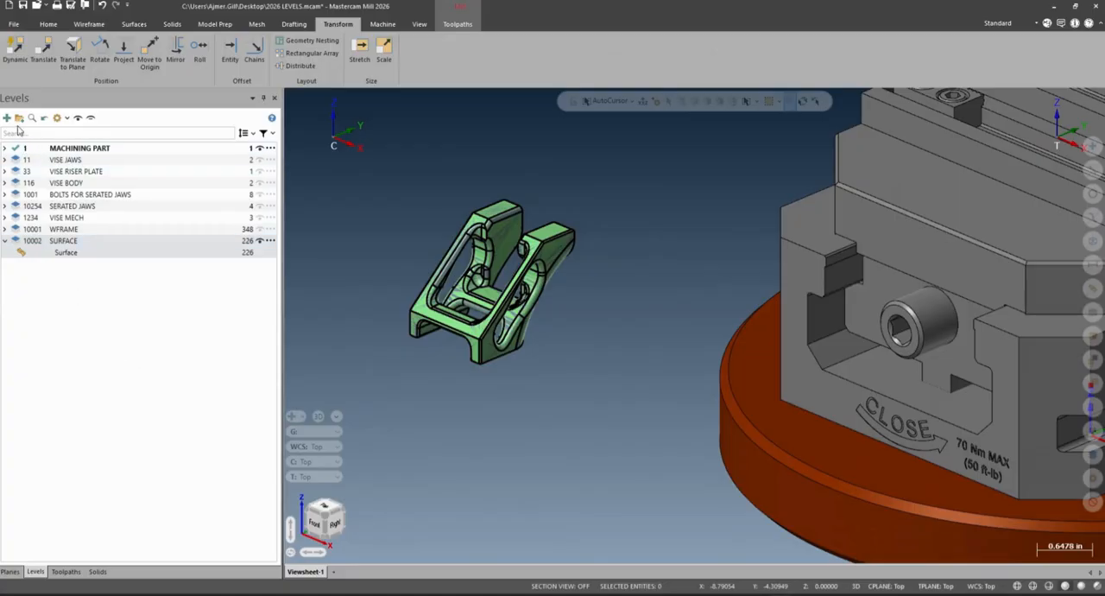
left_click(7, 117)
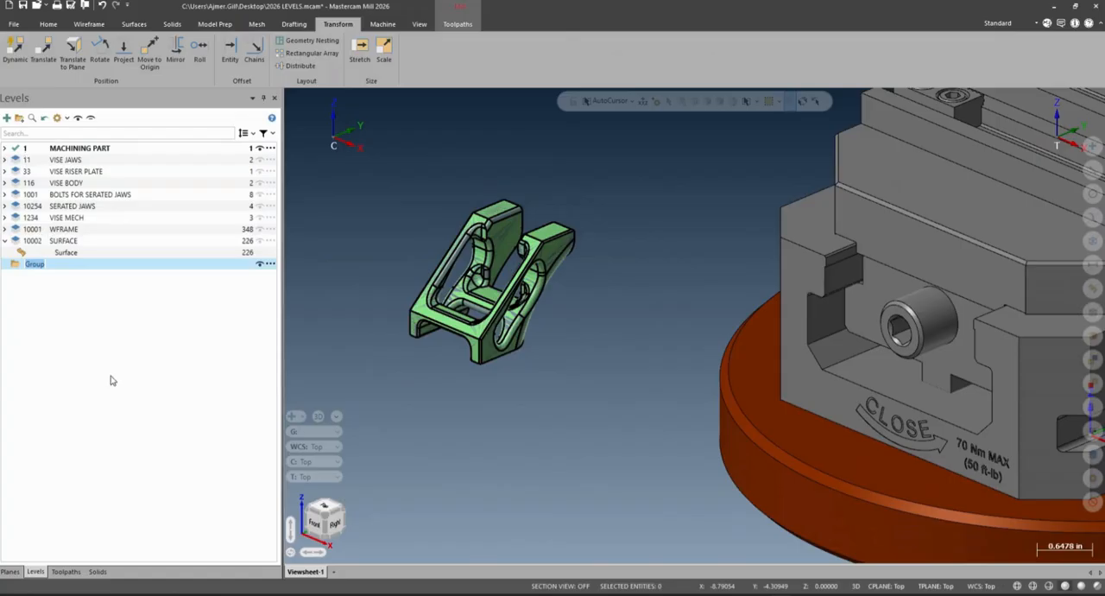
mouse_move(96, 375)
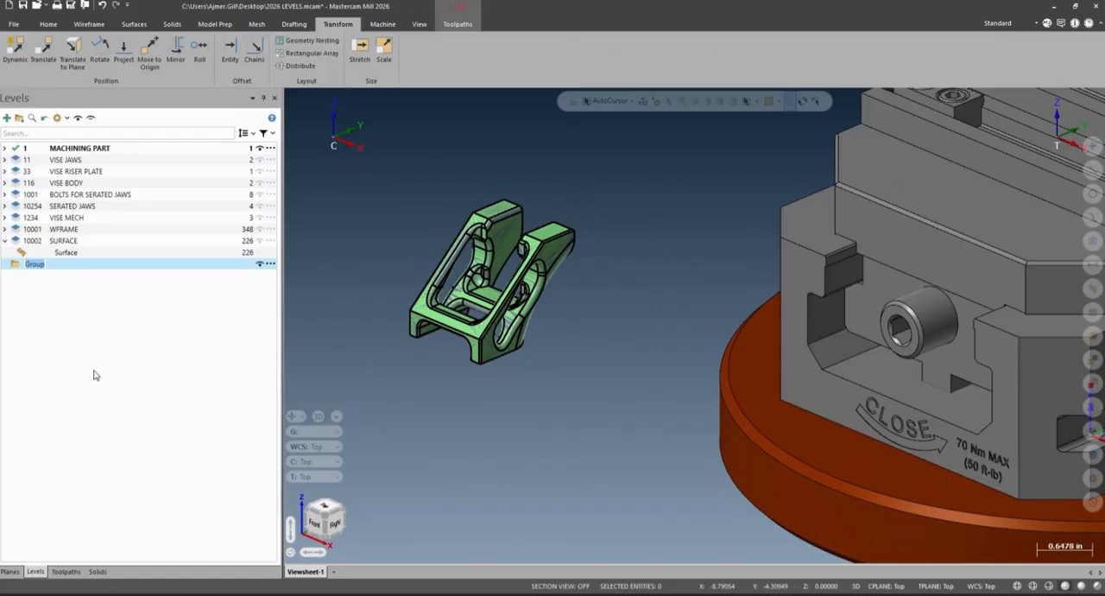
type("PART TO MACH")
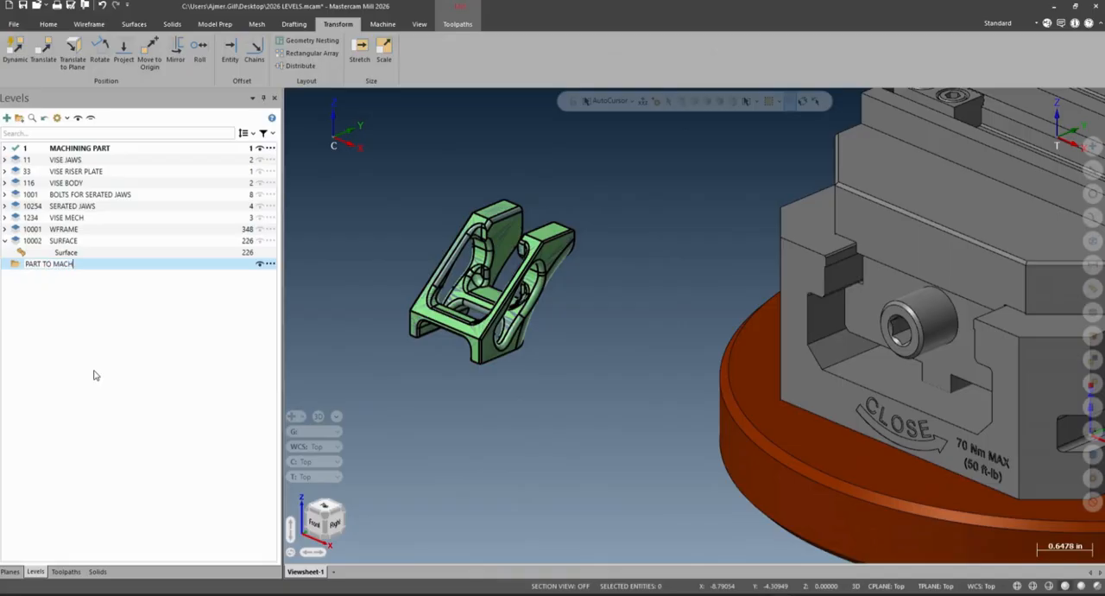
mouse_move(54, 263)
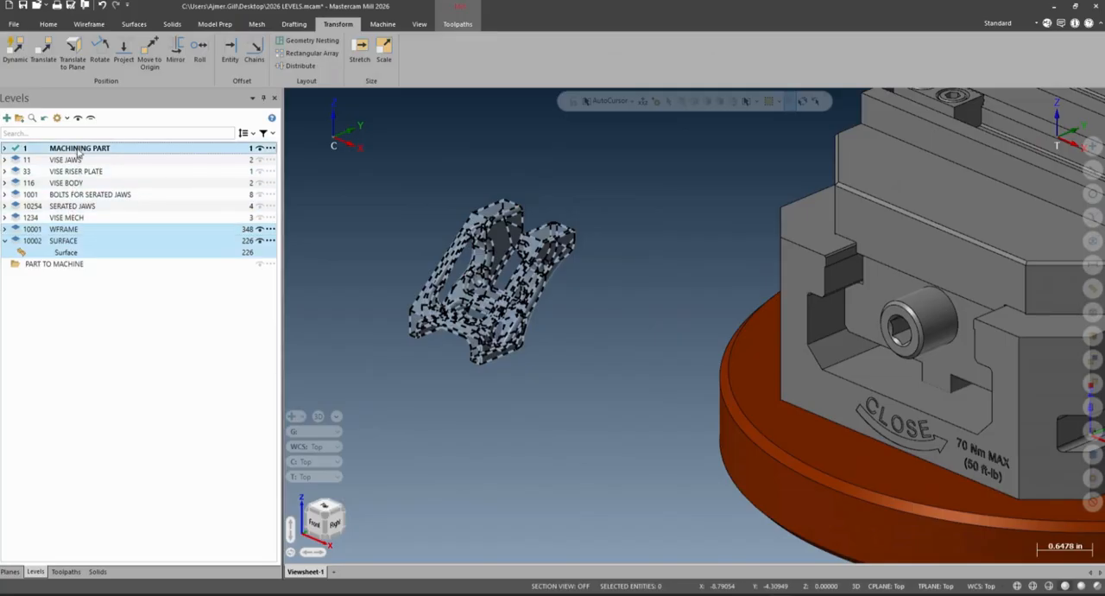
left_click(55, 263)
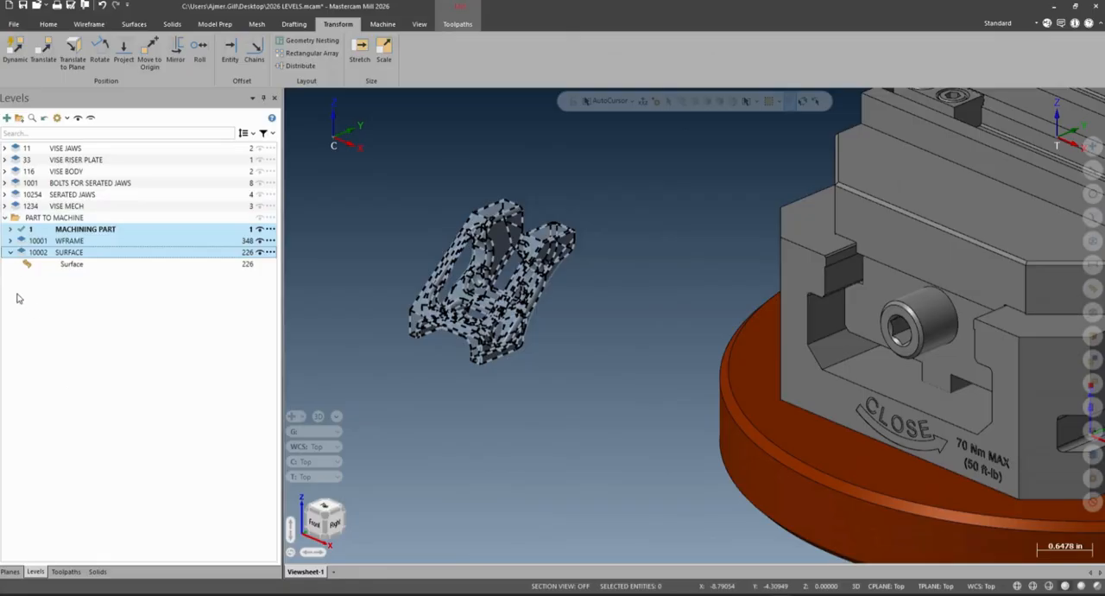
left_click(10, 228)
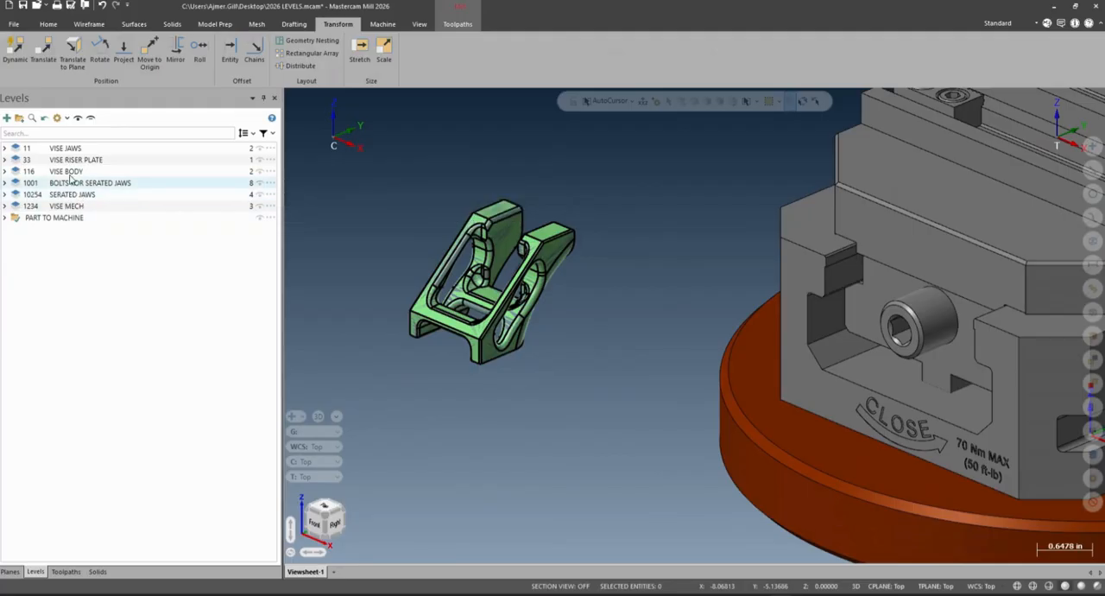
mouse_move(66, 148)
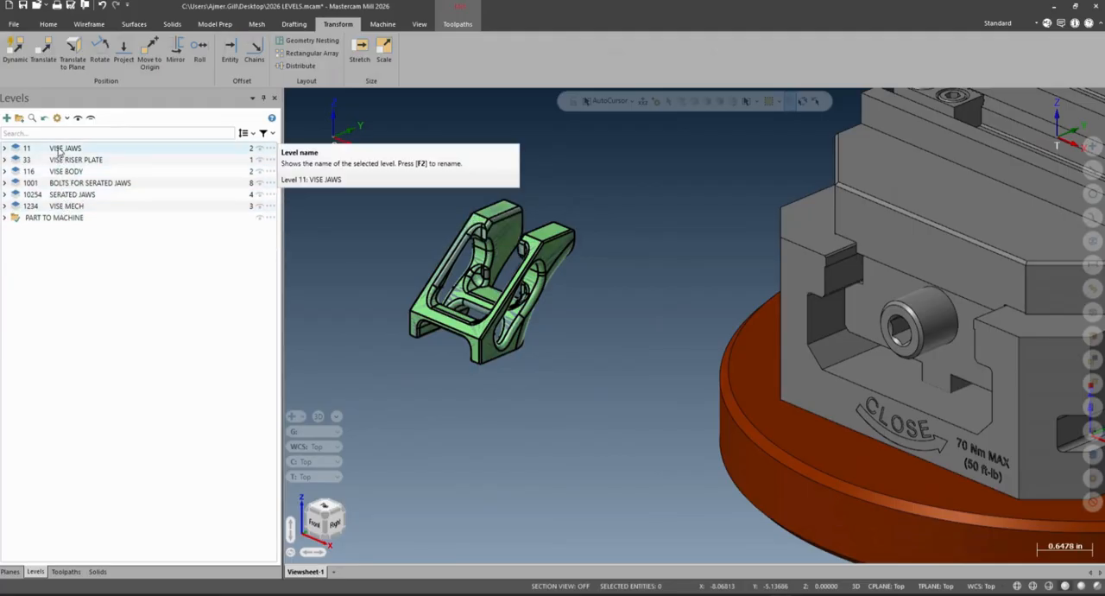
- Filter by 'VISE' and group the jaws, riser plate, body and mech levels as VISE
type("VISE")
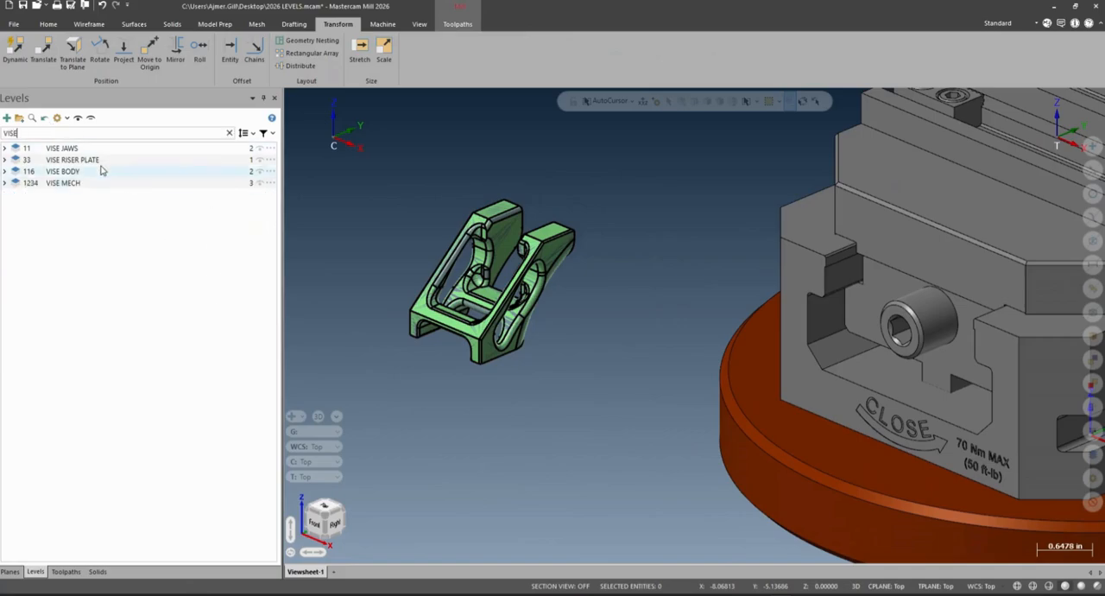
right_click(60, 183)
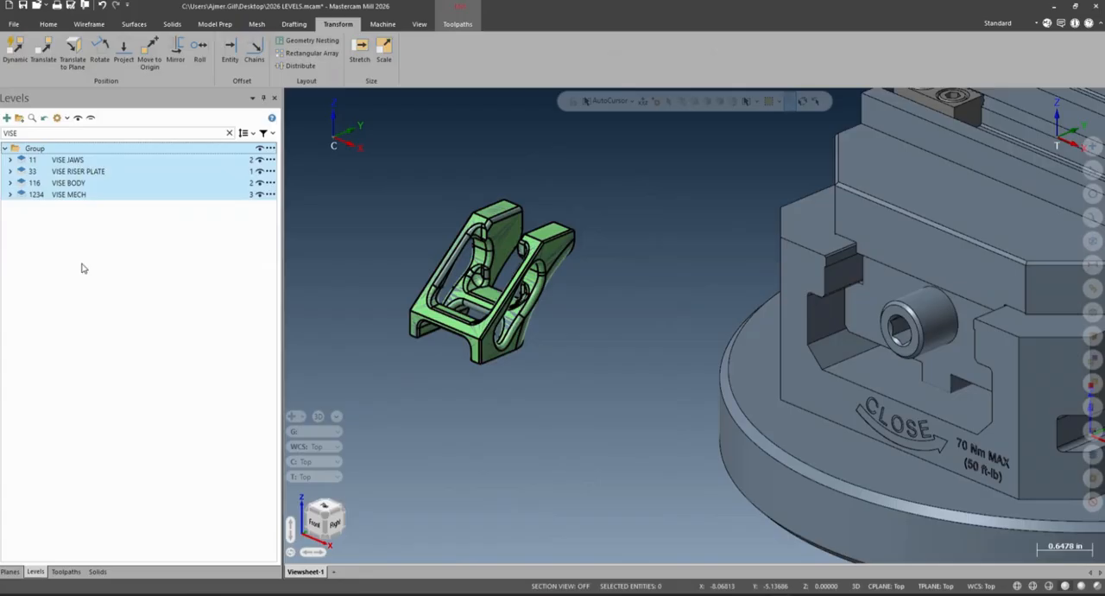
left_click(34, 149)
type("VISE")
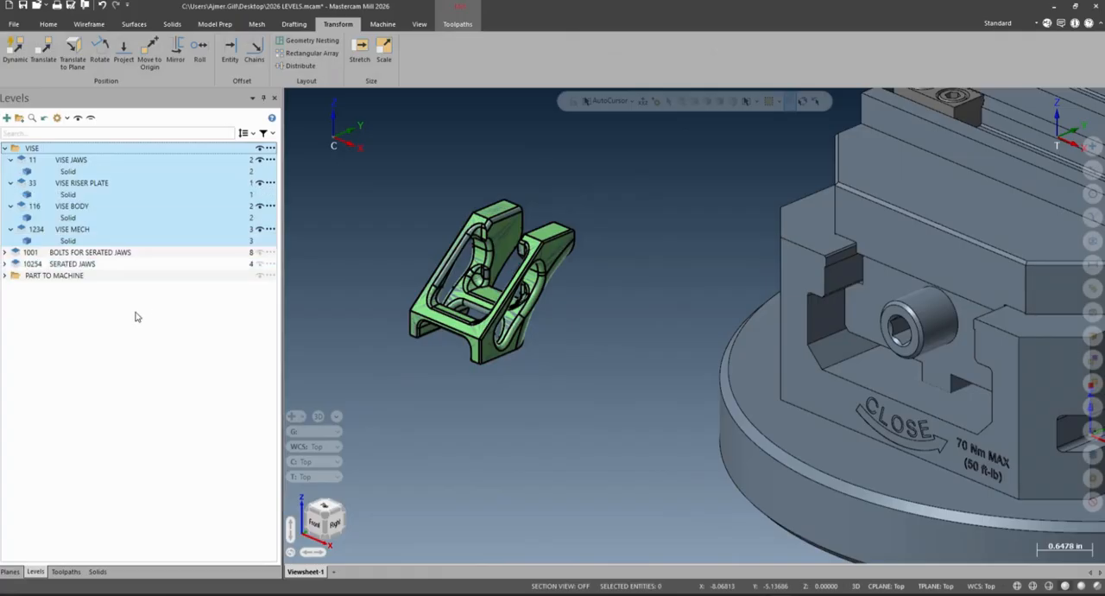
left_click(5, 149)
type("JAW")
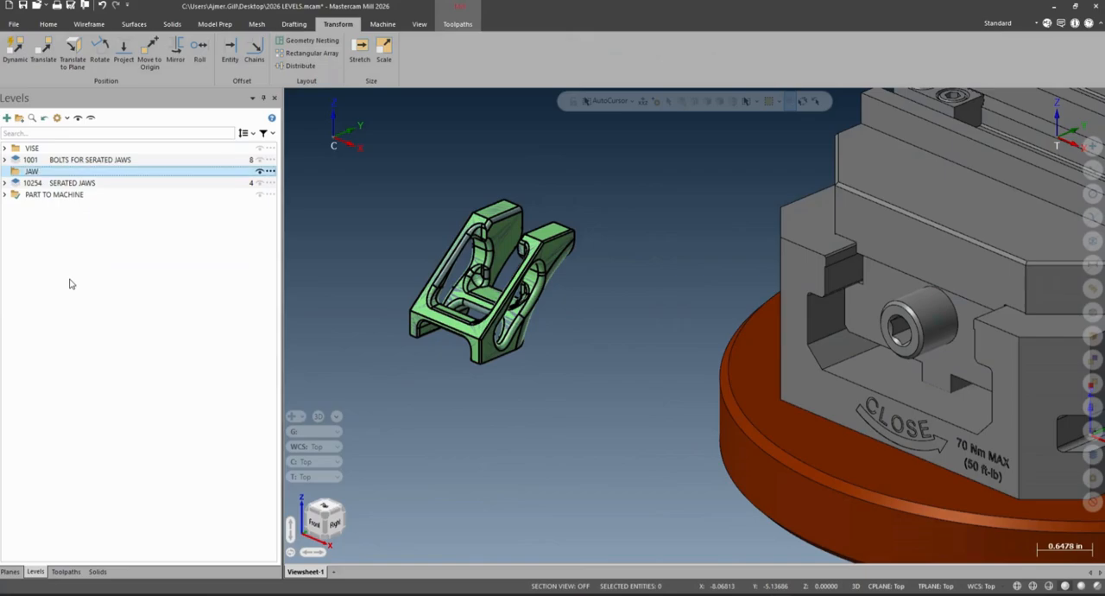
- Move BOLTS FOR SERATED JAWS and SERATED JAWS into the JAW group, leaving three top-level groups
left_click(89, 160)
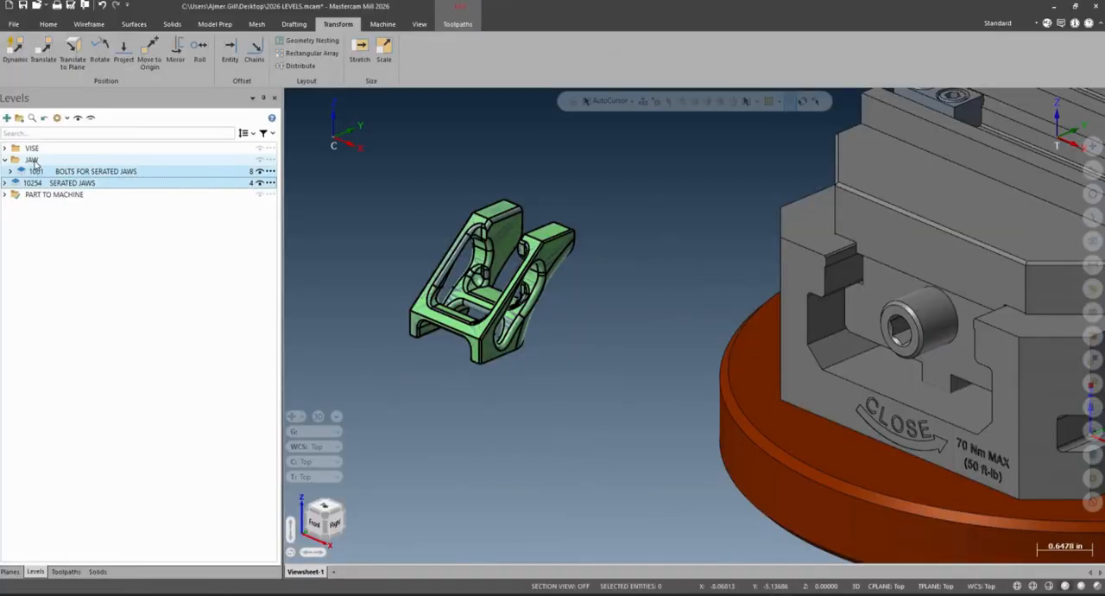
left_click(3, 161)
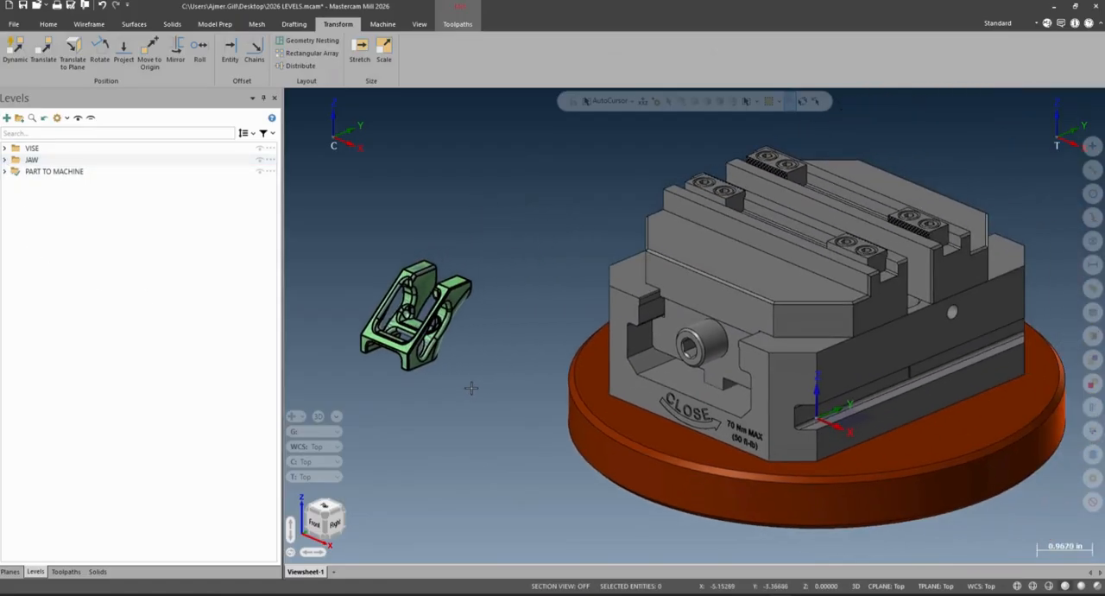
mouse_move(111, 216)
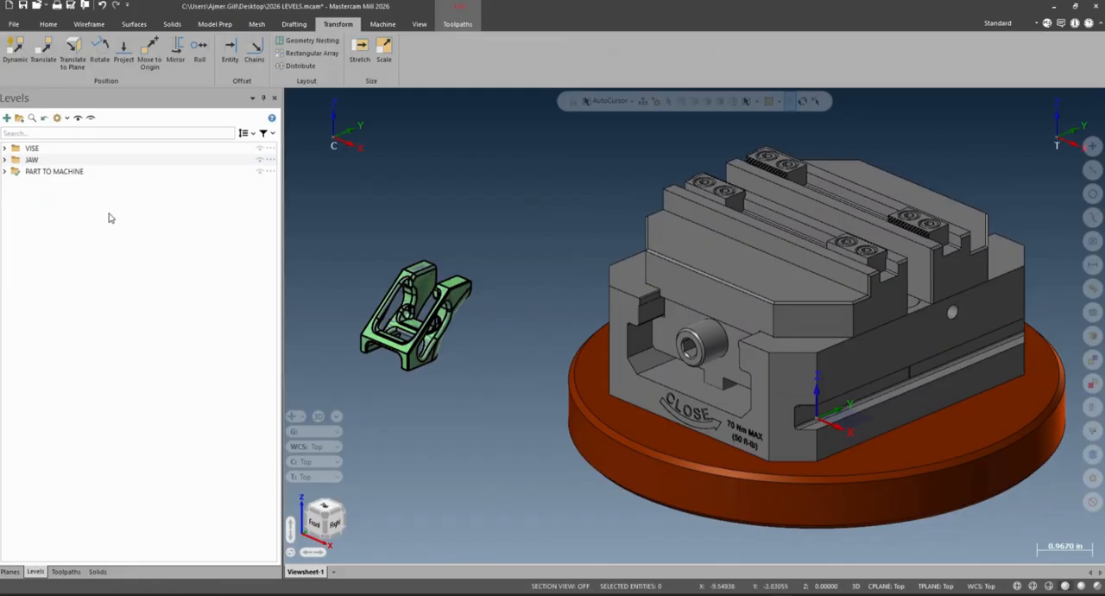
left_click(5, 171)
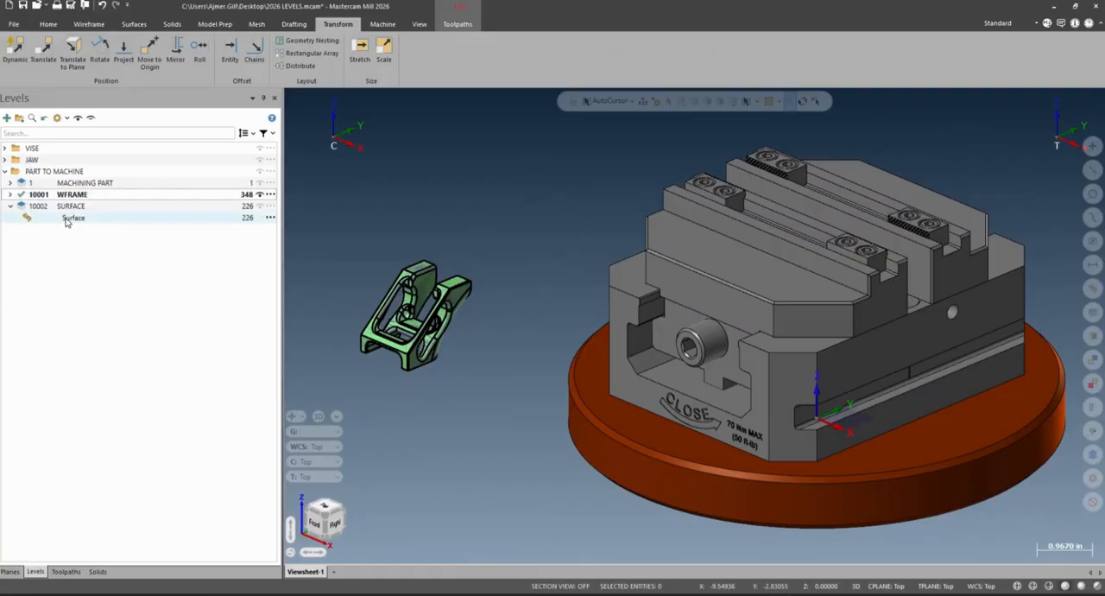
- Filter the groups list to VISE only and expand it to its four vise levels
right_click(73, 216)
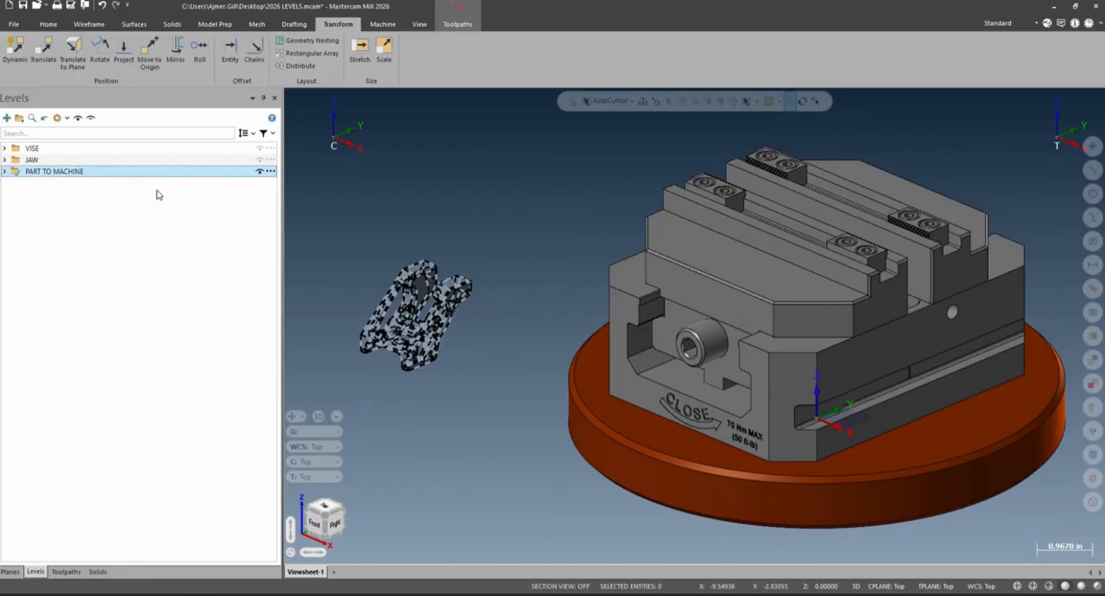
left_click(263, 133)
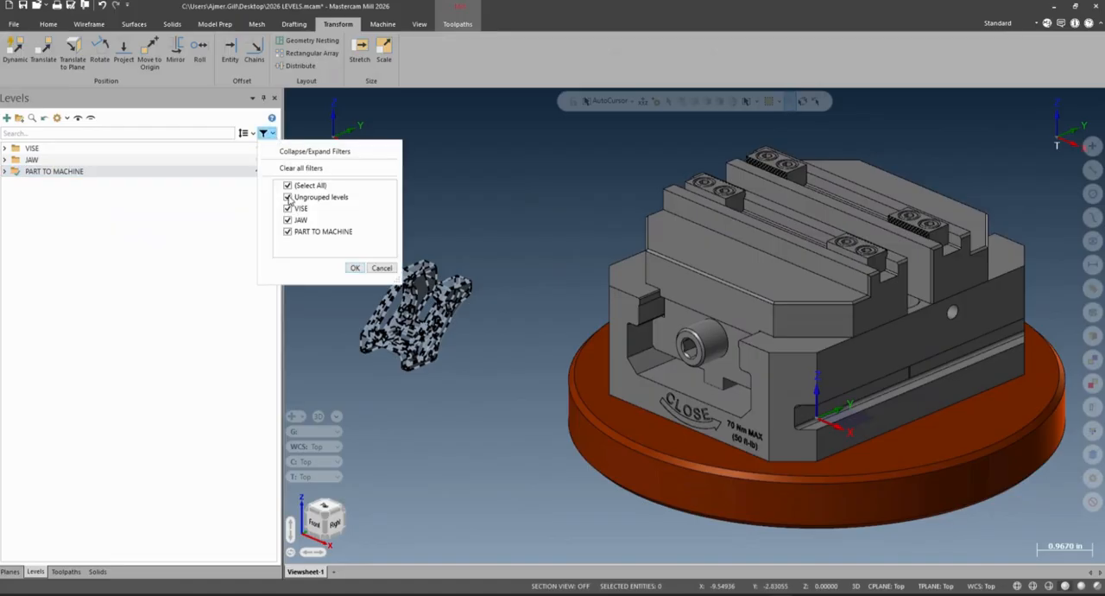
left_click(354, 268)
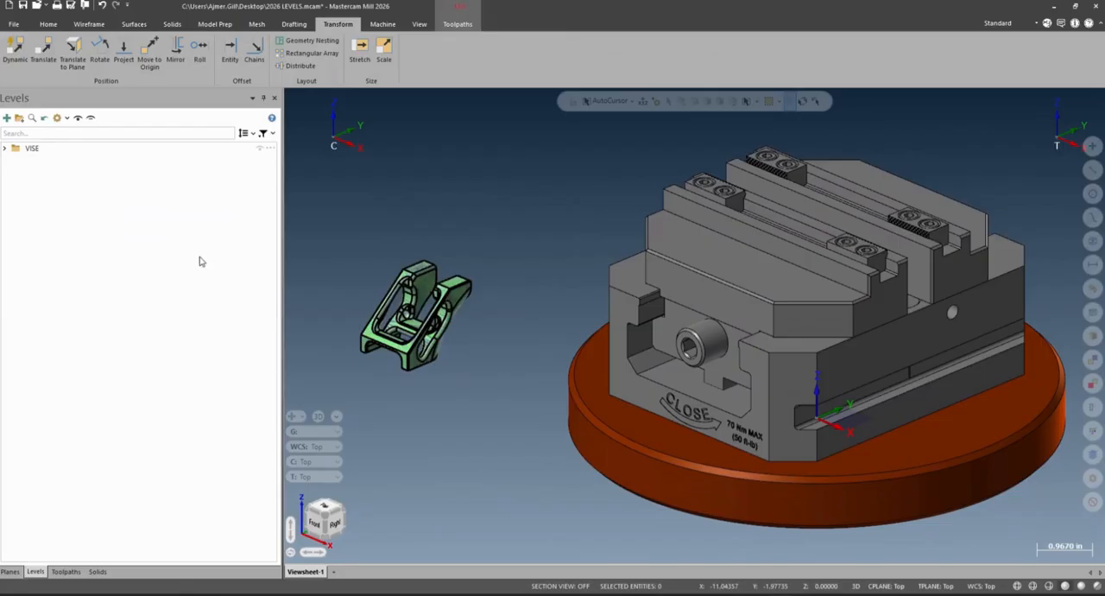
left_click(6, 148)
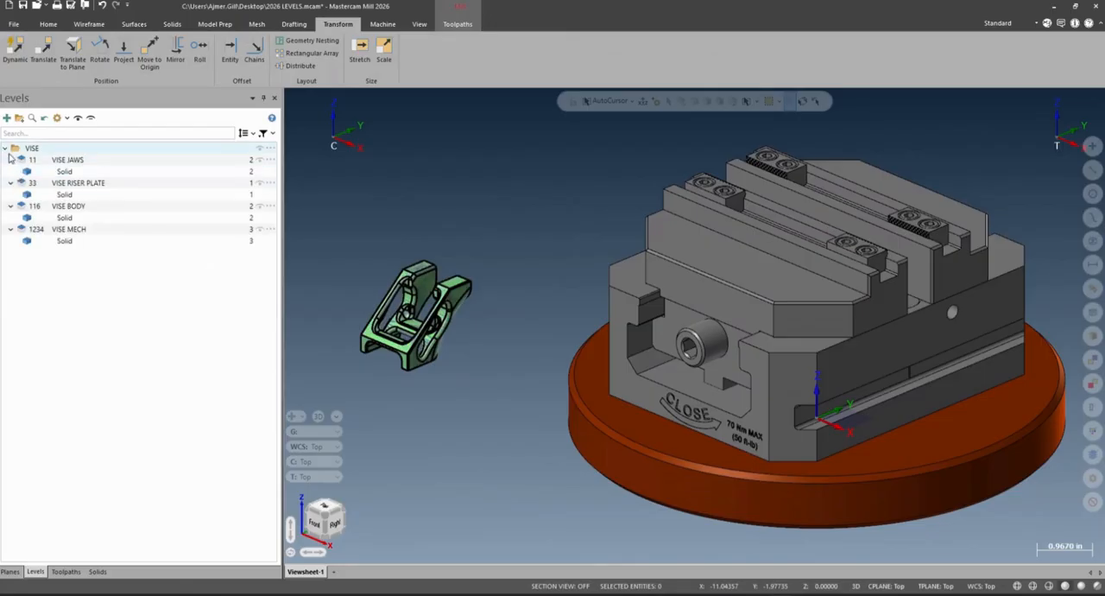